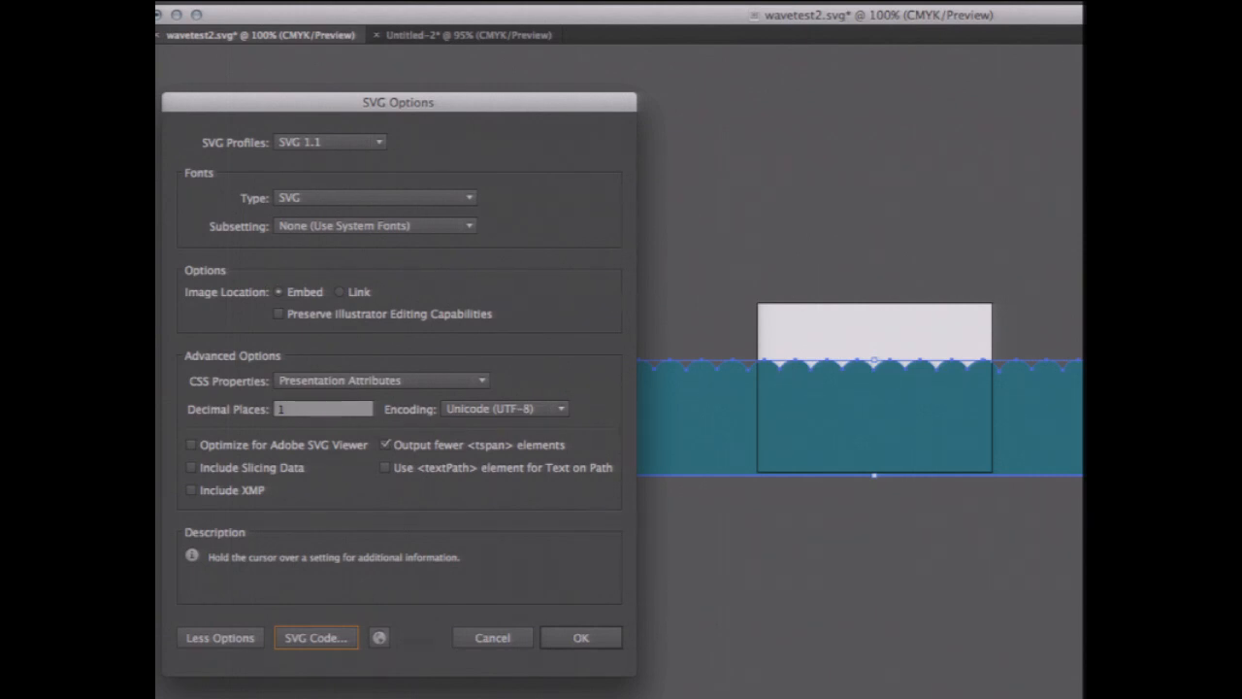
View the generated SVG markup for the wave as a path element with id "wave"
click(314, 637)
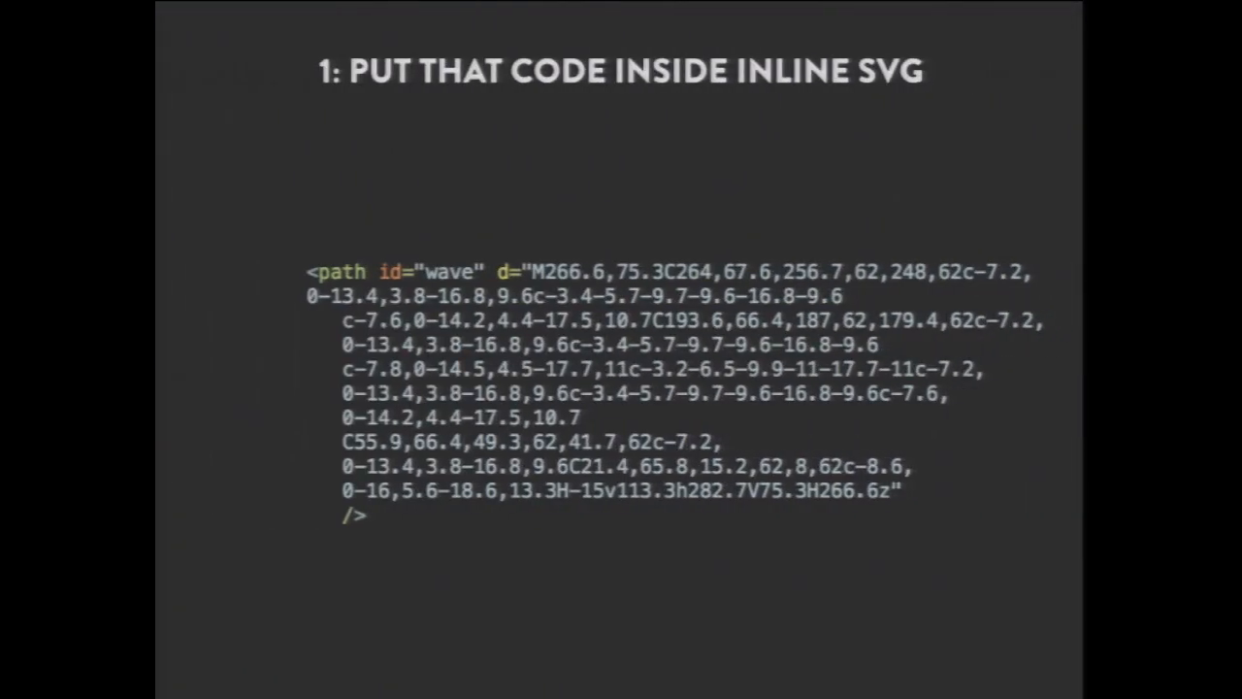